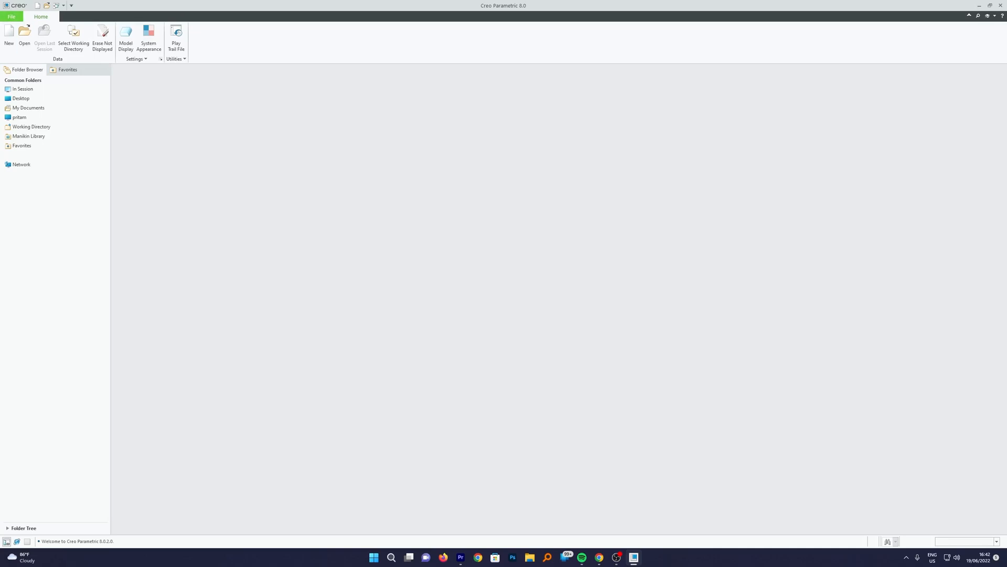
Step: Open the Creo Parametric Options dialog from the File menu
click(11, 16)
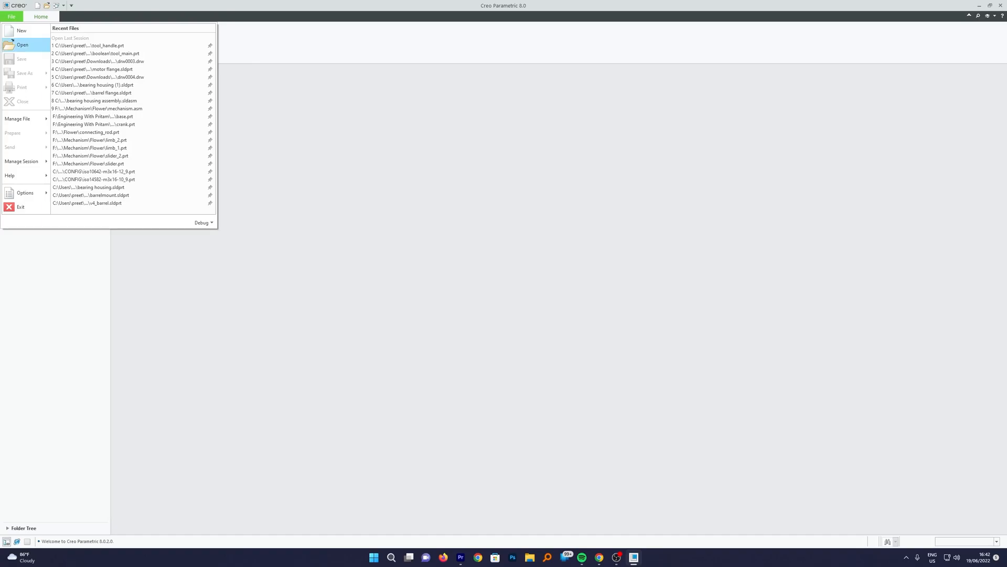
click(25, 194)
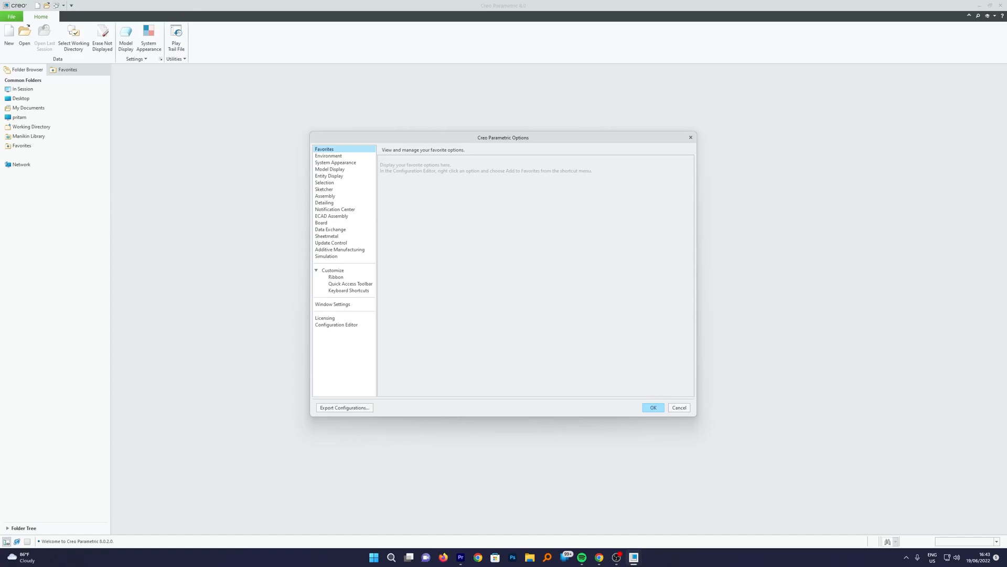
Step: Show System Appearance settings, try the Light Theme, then revert to Default Theme
click(335, 162)
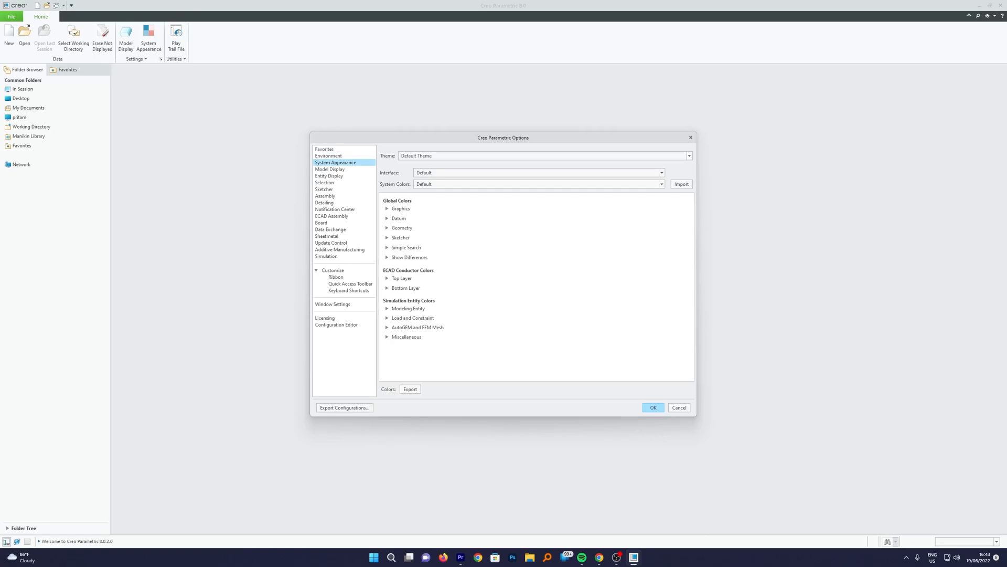
click(688, 155)
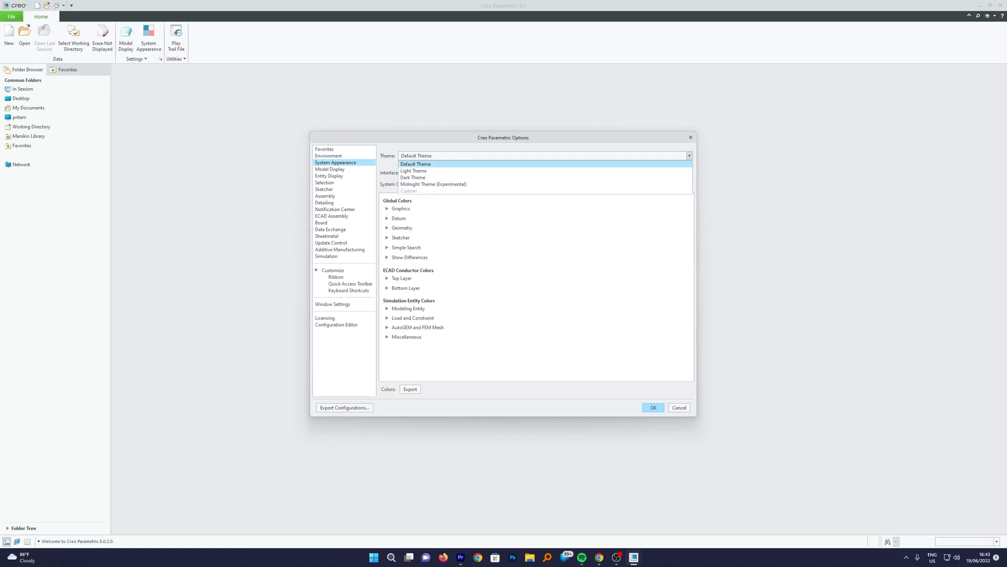
click(413, 172)
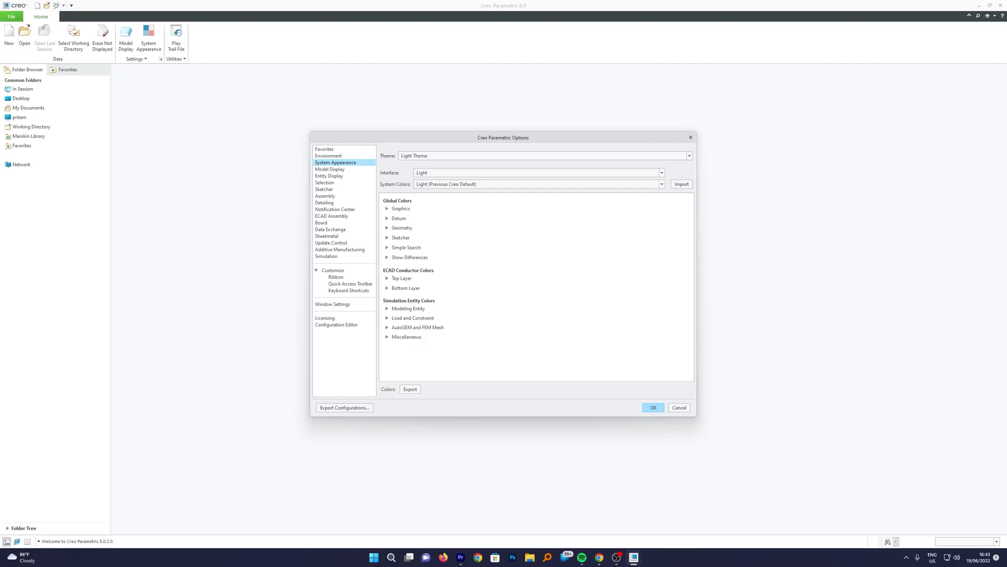
click(689, 156)
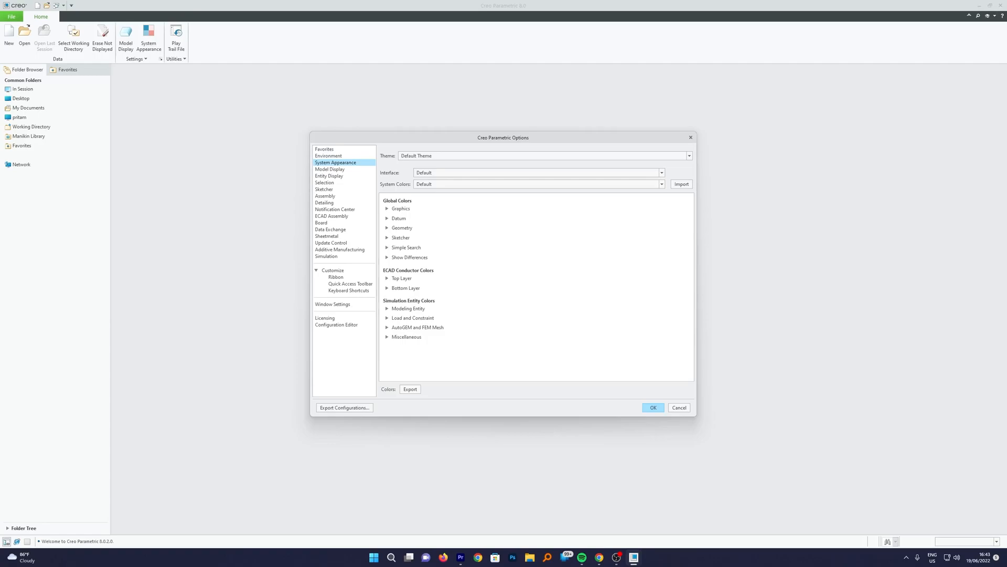
Step: Set System Colors to Custom and expand the Graphics color group
click(660, 172)
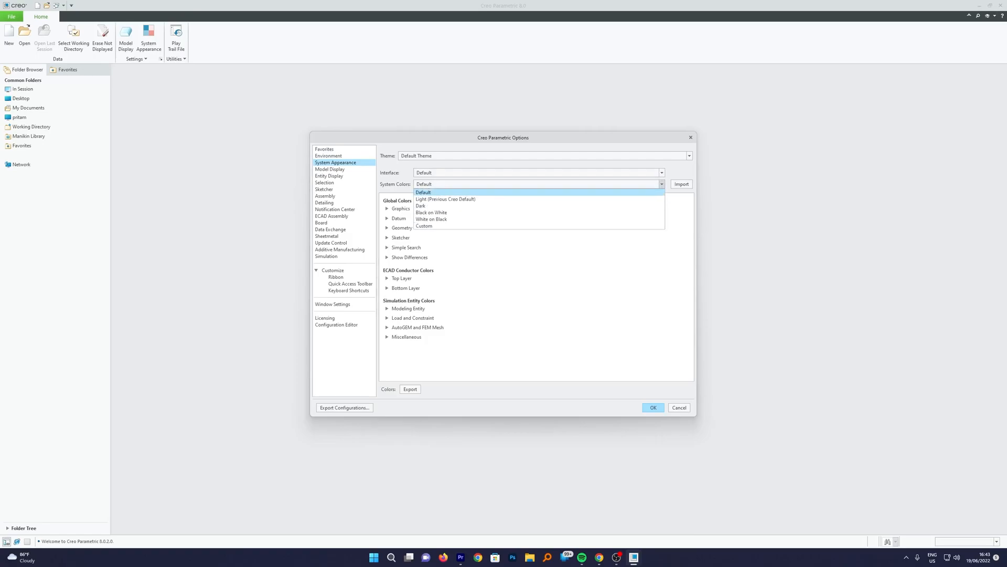
click(422, 192)
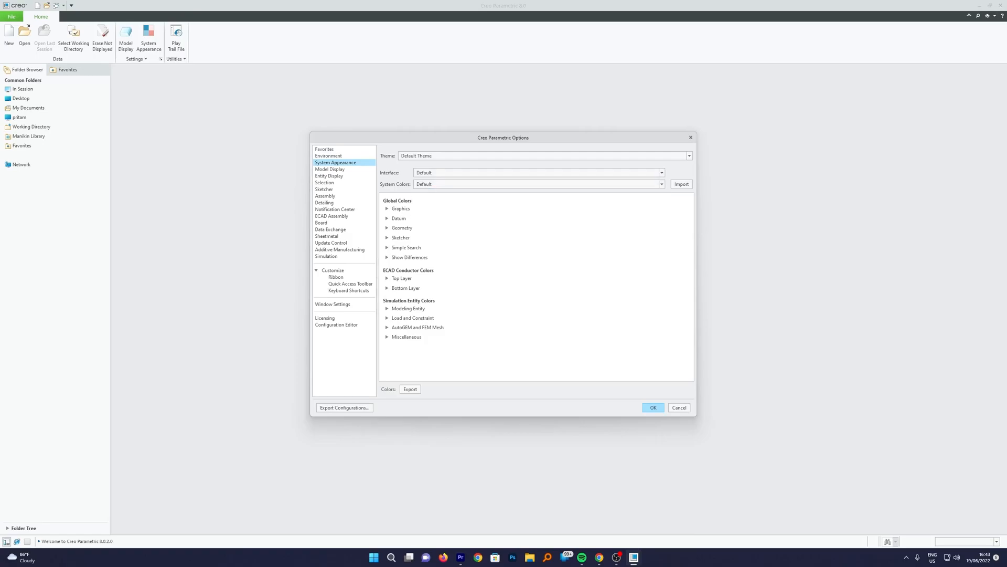
click(661, 184)
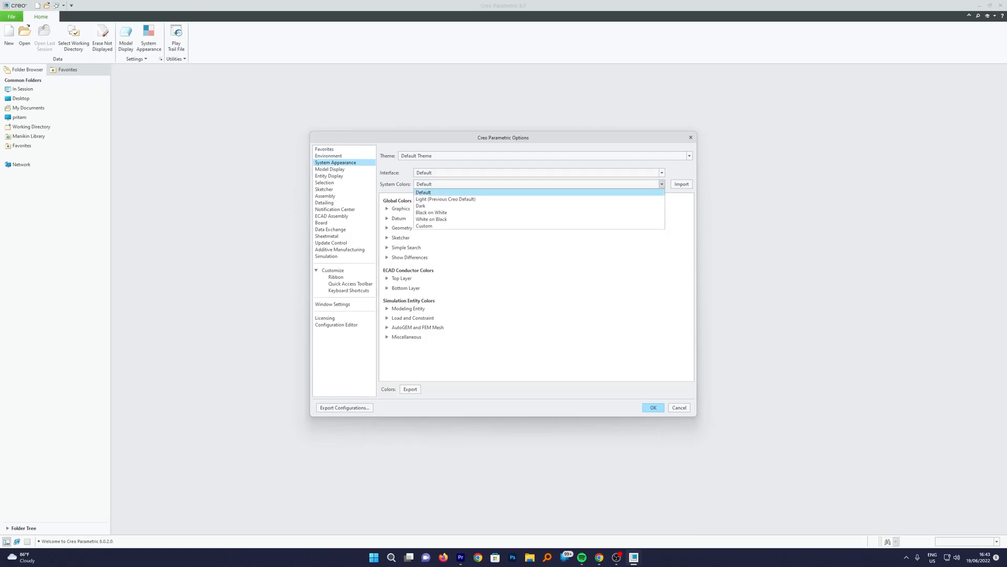
click(424, 226)
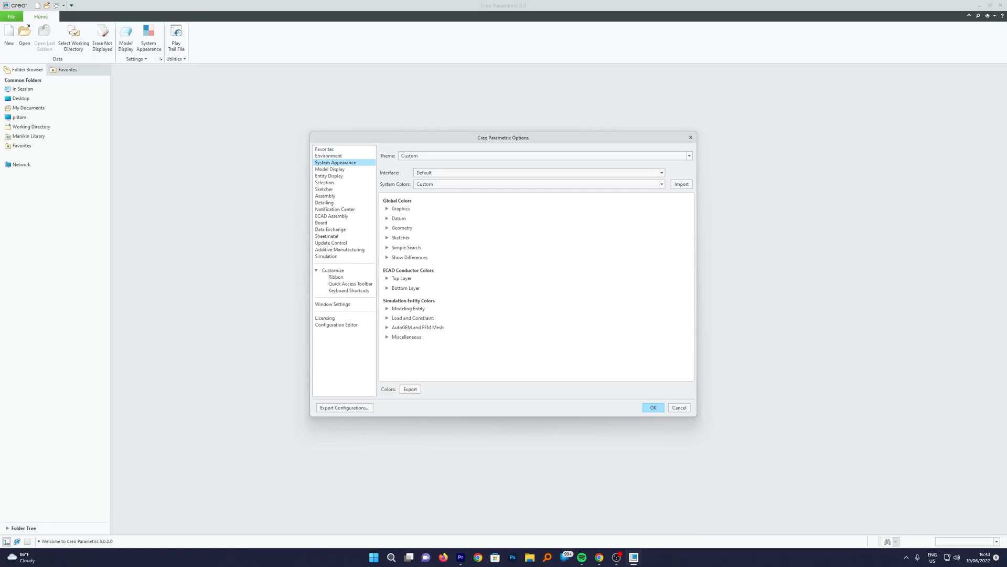
click(387, 208)
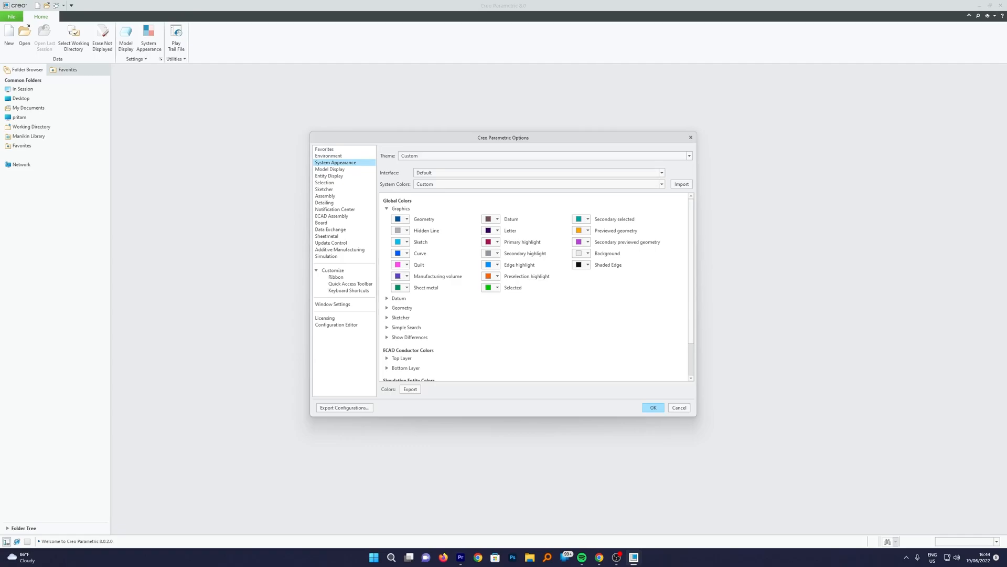
Step: Make Geometry grey, expand the Datum colors, and tint the background light lavender
click(407, 219)
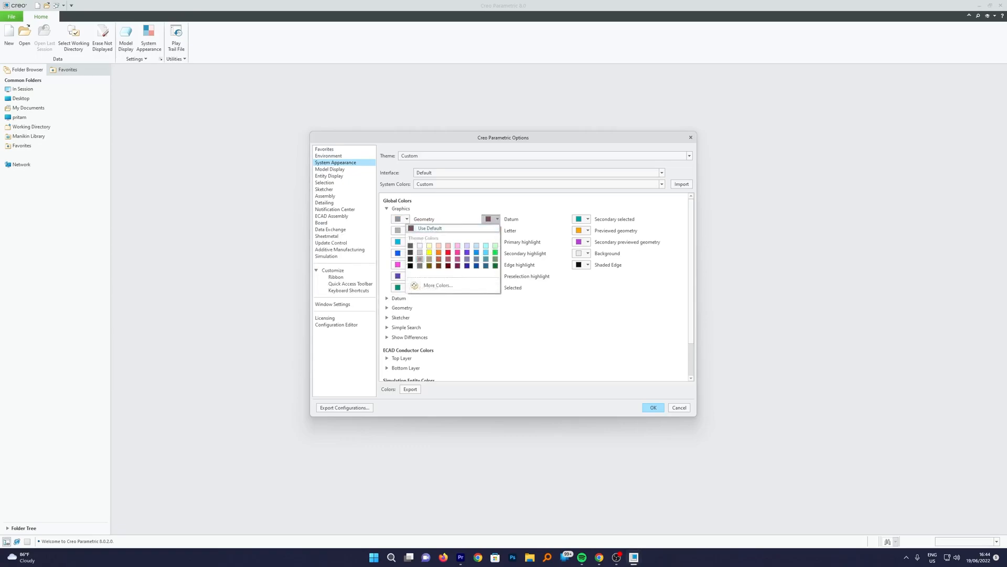
click(386, 208)
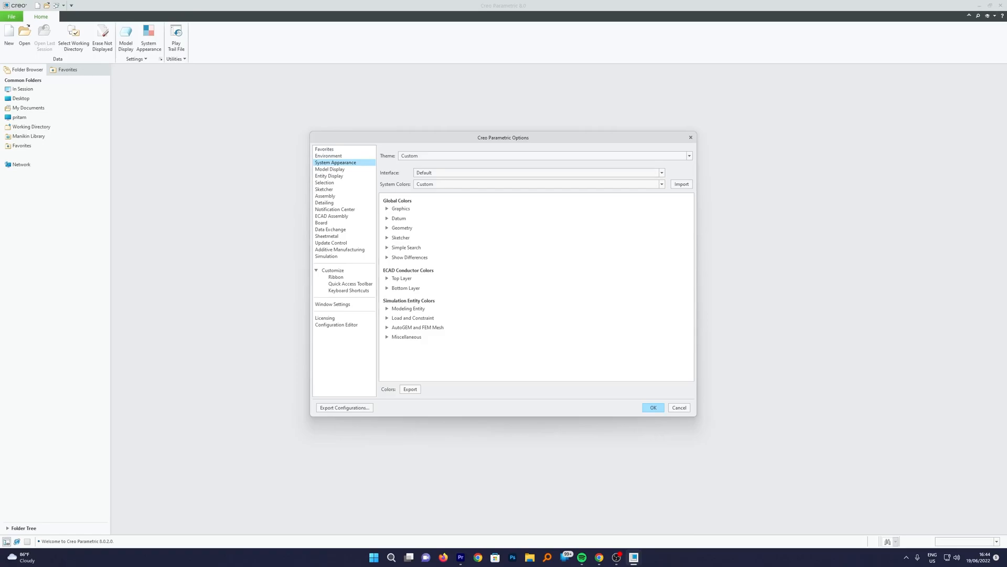
click(388, 218)
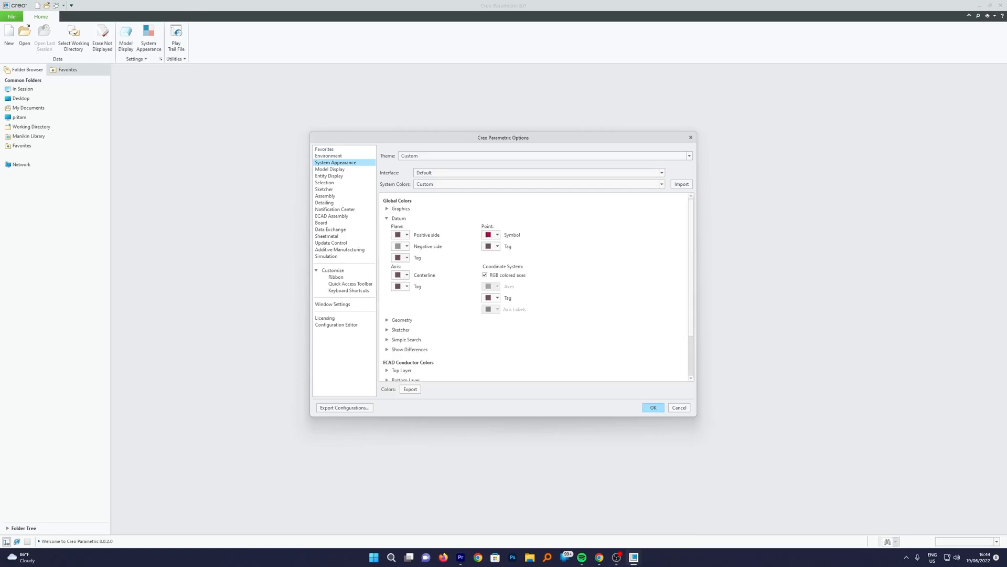
scroll(down, 3)
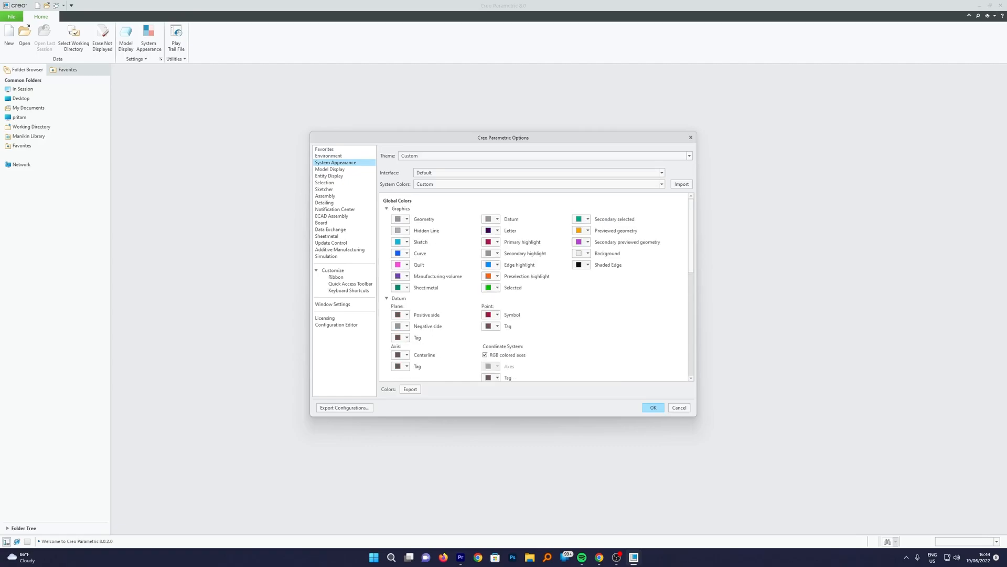
click(586, 253)
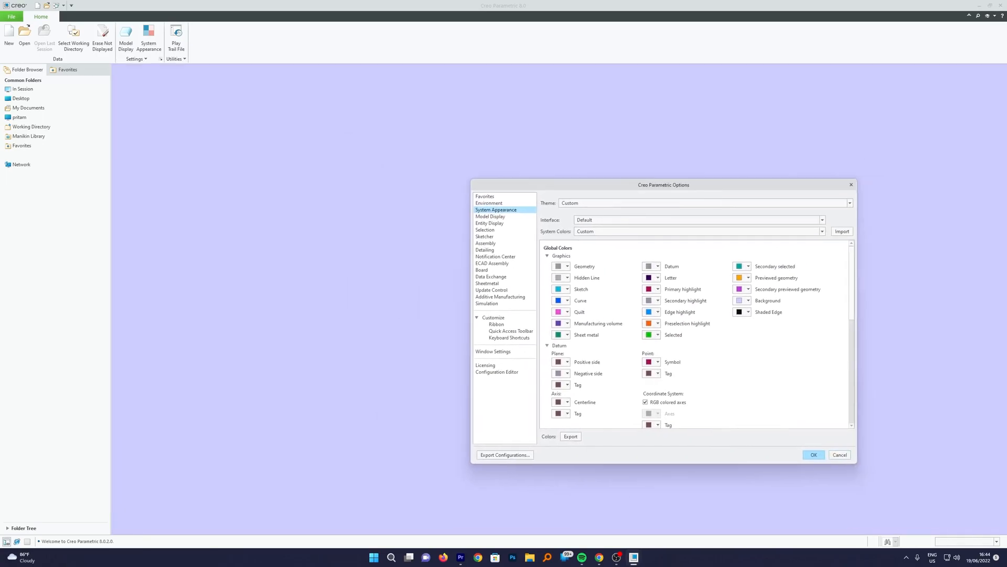
Step: Change the background to light blue and start exporting the color scheme to a file
click(747, 301)
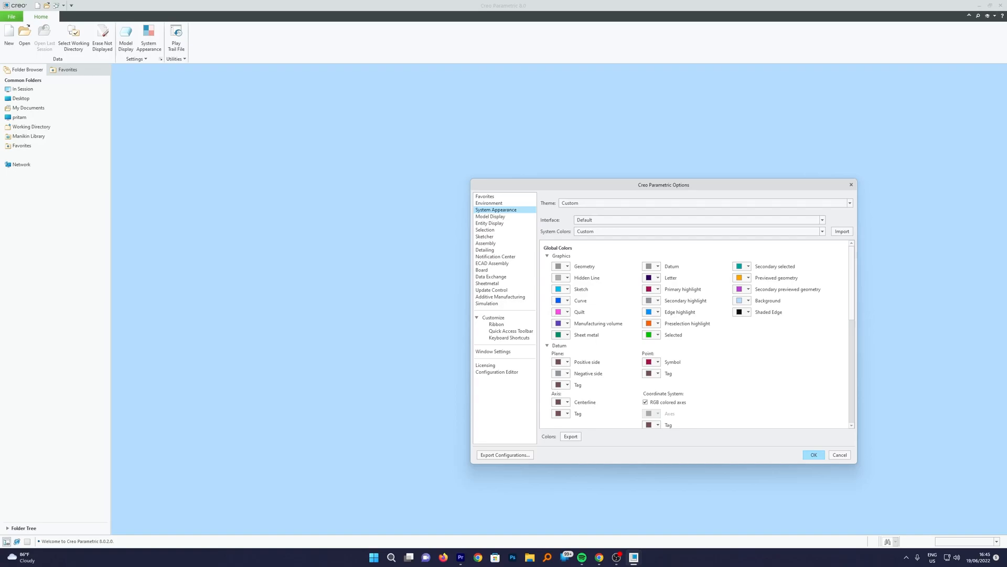
scroll(down, 3)
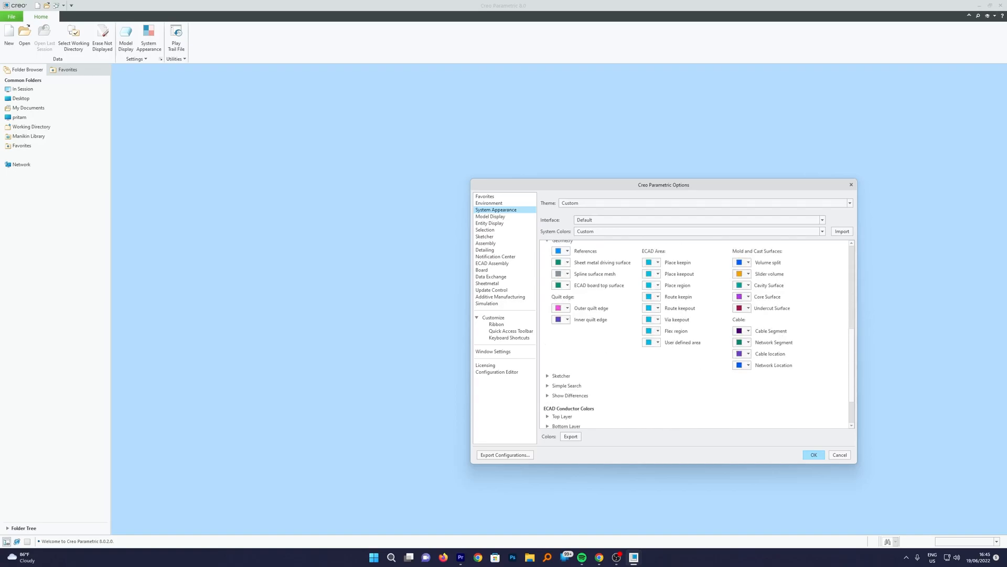
click(570, 436)
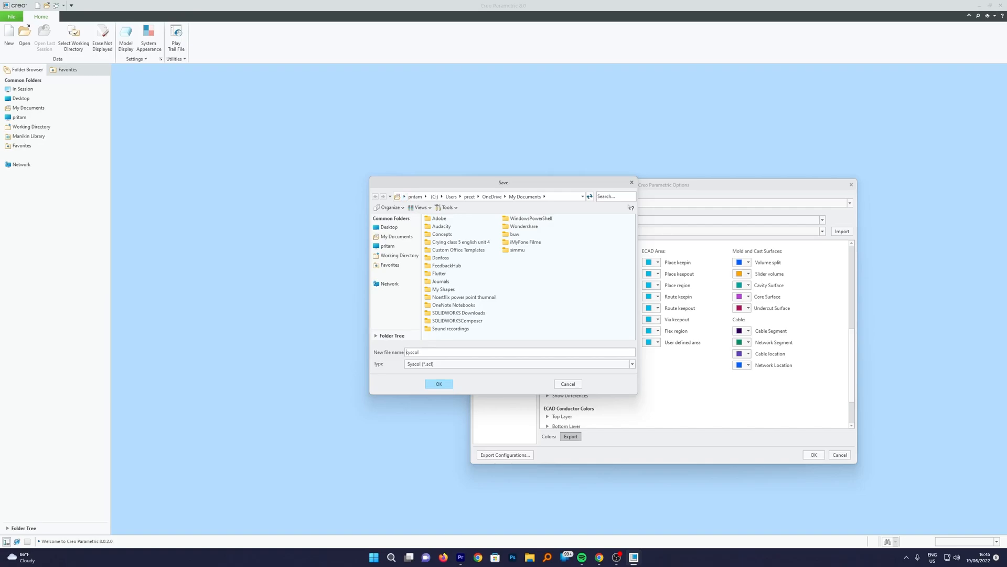
Step: Save the scheme as my_custom_color on the Desktop and close the Options dialog
text(m)
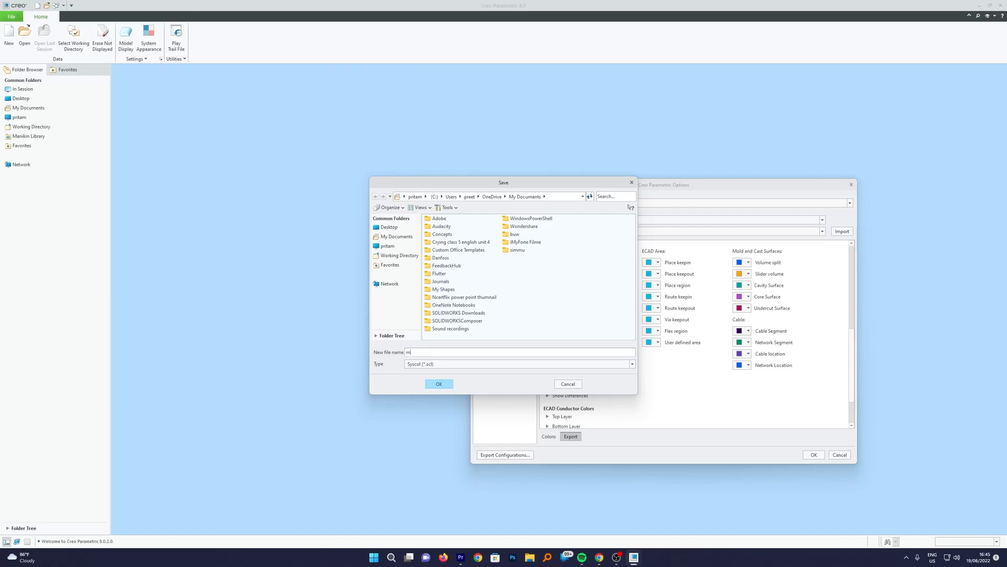
text(y_custom_color)
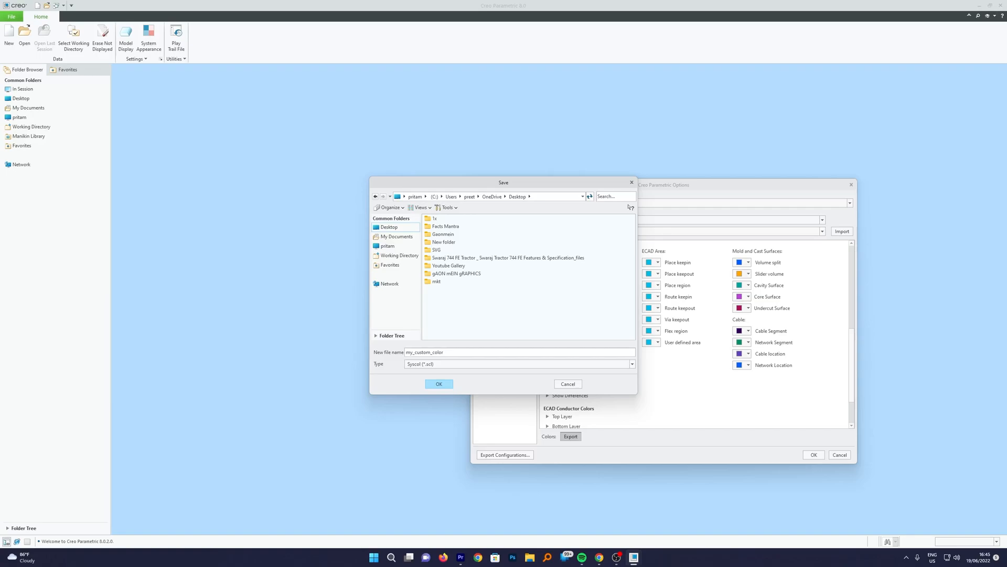
click(438, 384)
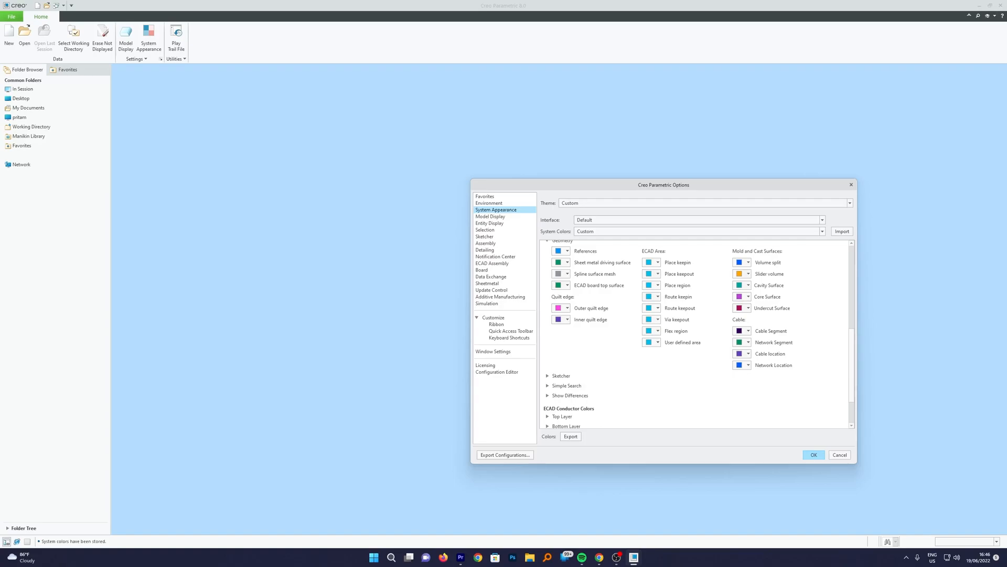
click(813, 455)
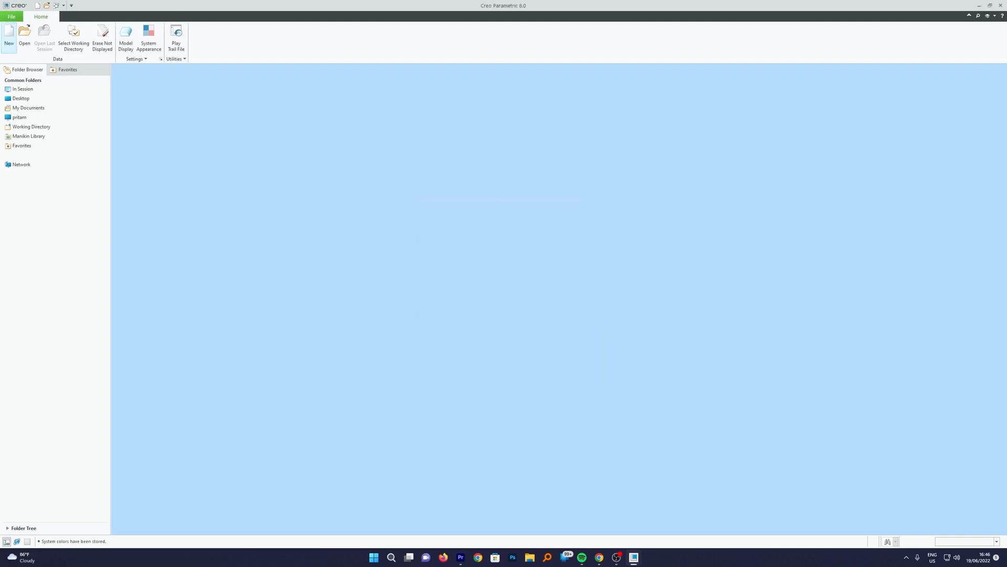
Step: Exit and relaunch Creo Parametric, then reopen the File menu
click(11, 16)
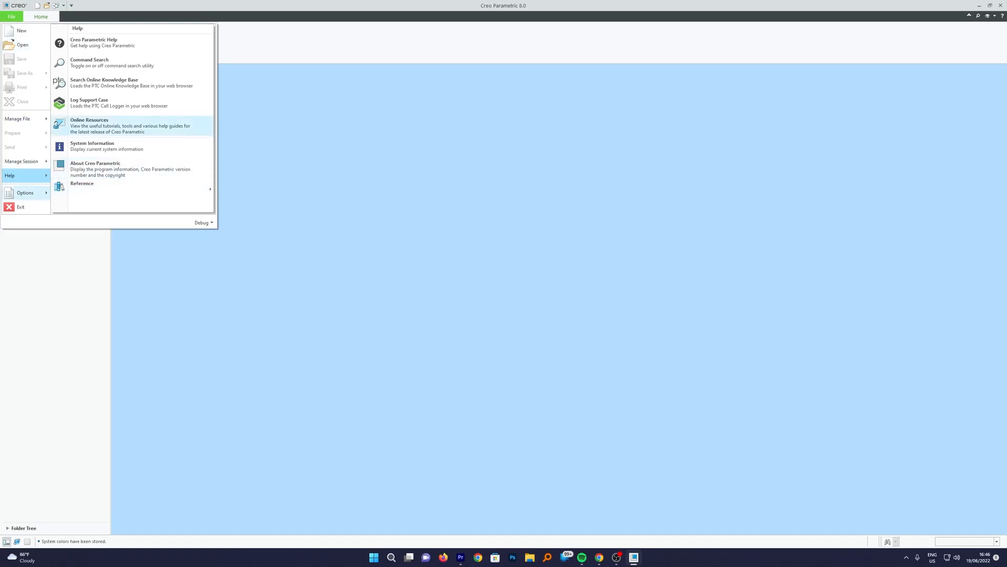
click(22, 44)
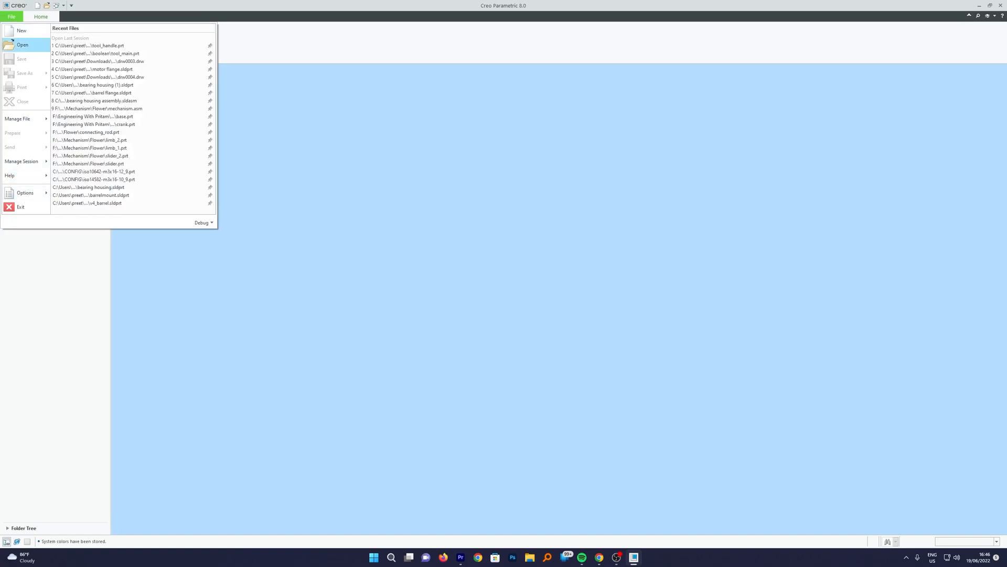
click(20, 206)
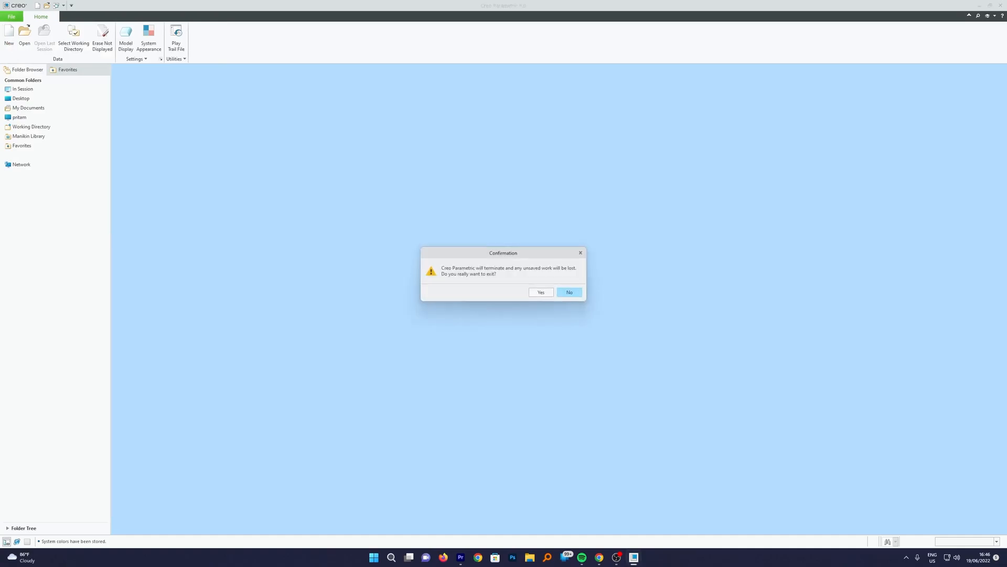
click(540, 292)
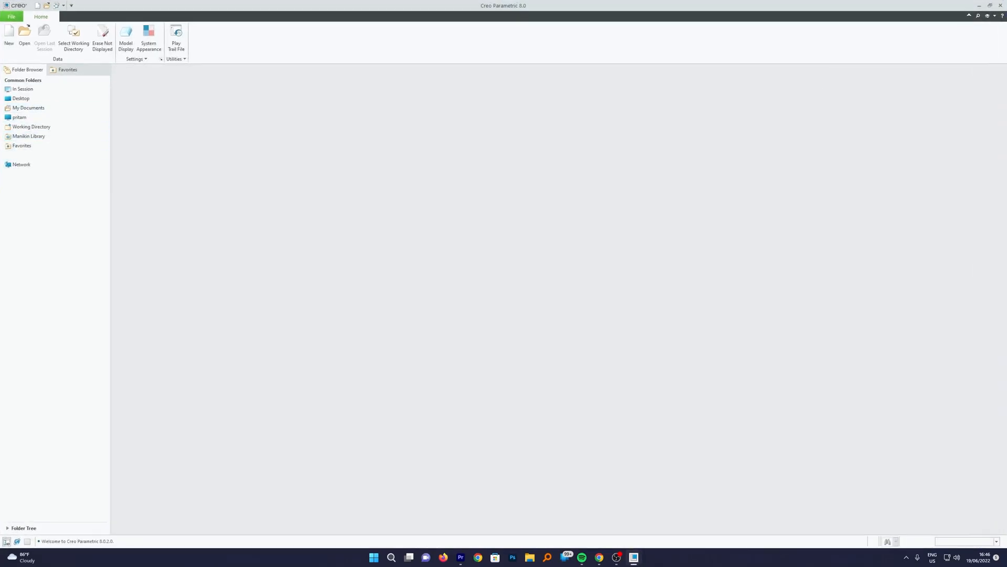
click(11, 16)
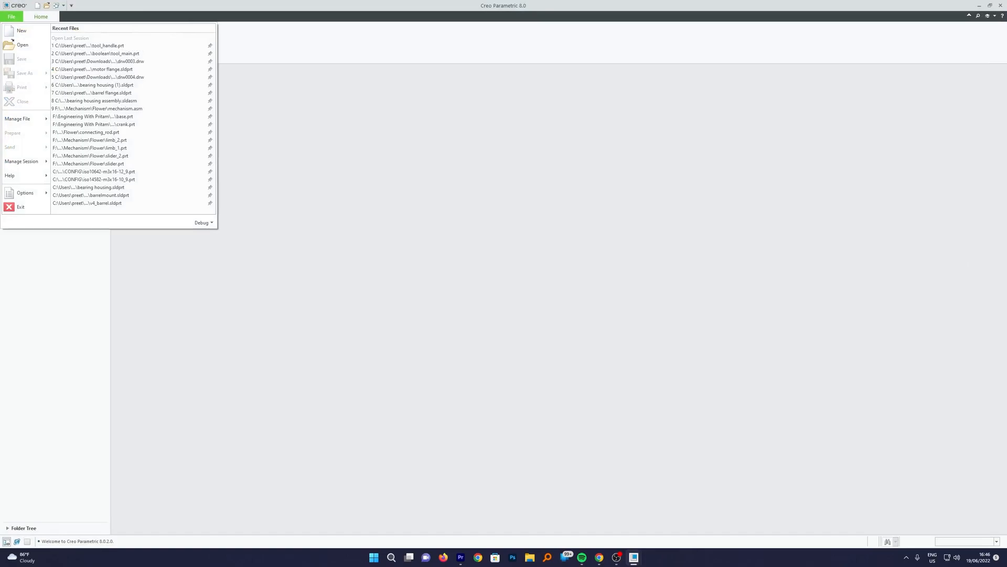
mouse_move(24, 192)
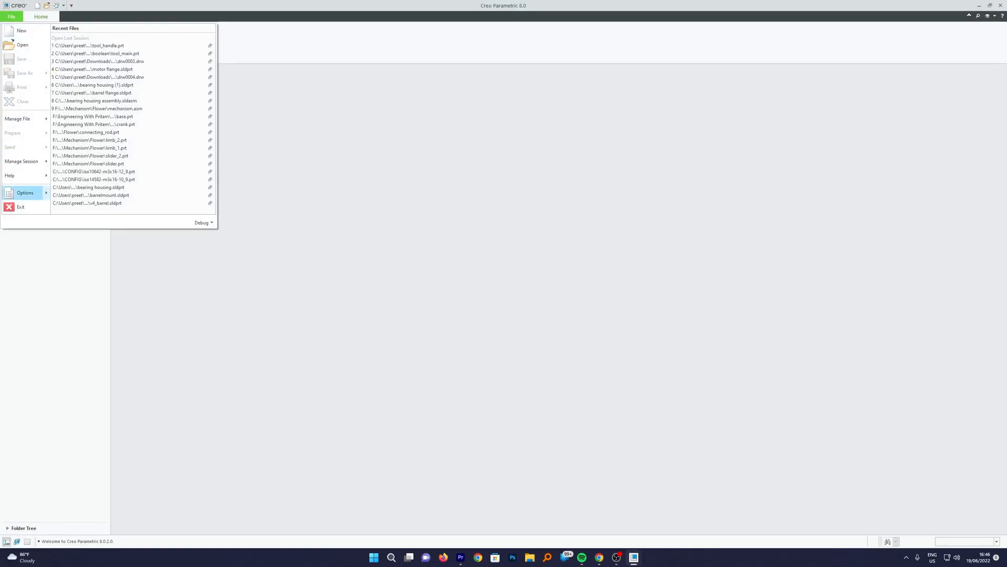
Step: Import my_custom_color.scl under System Appearance to restore the light blue background
click(26, 193)
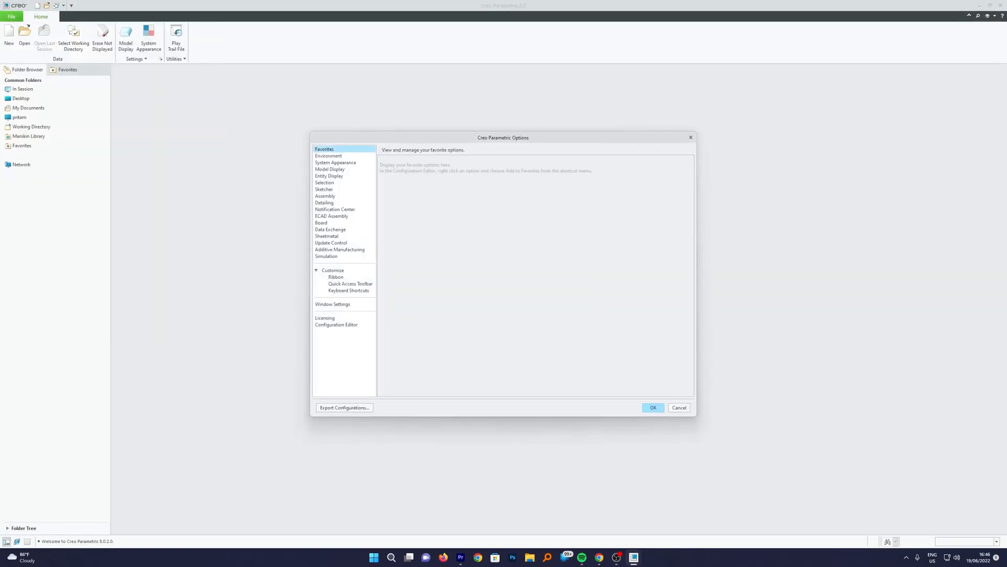
click(335, 162)
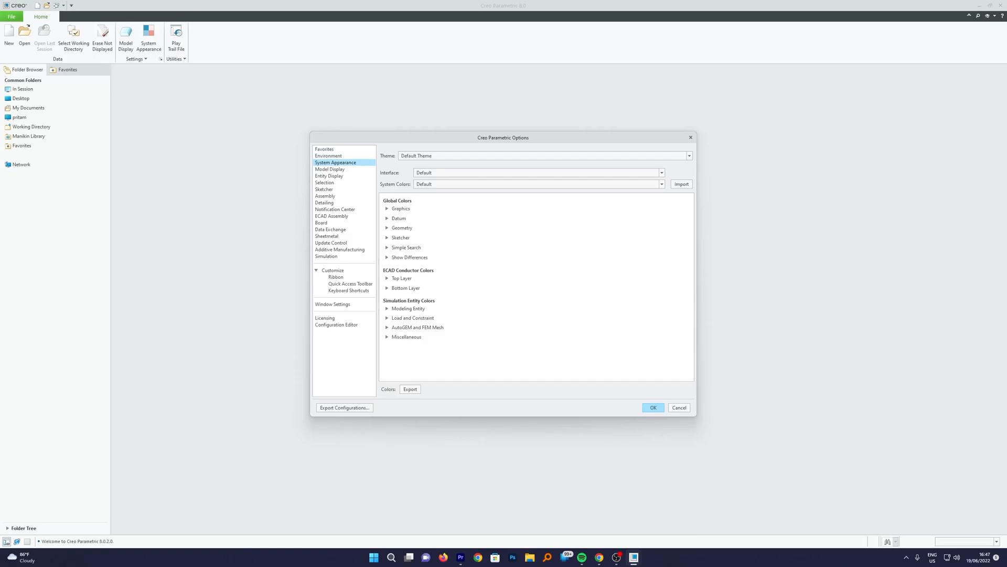
click(681, 184)
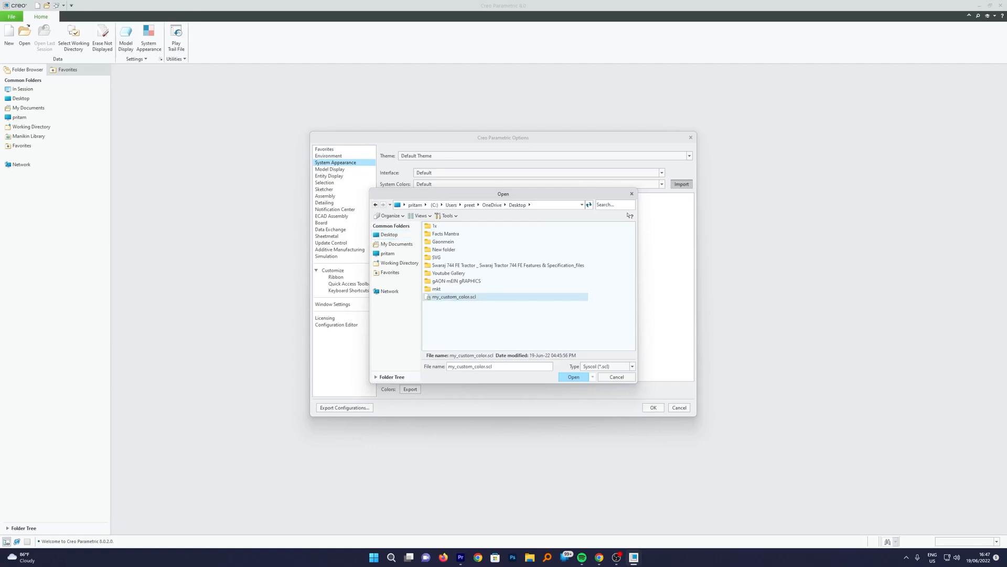
click(573, 377)
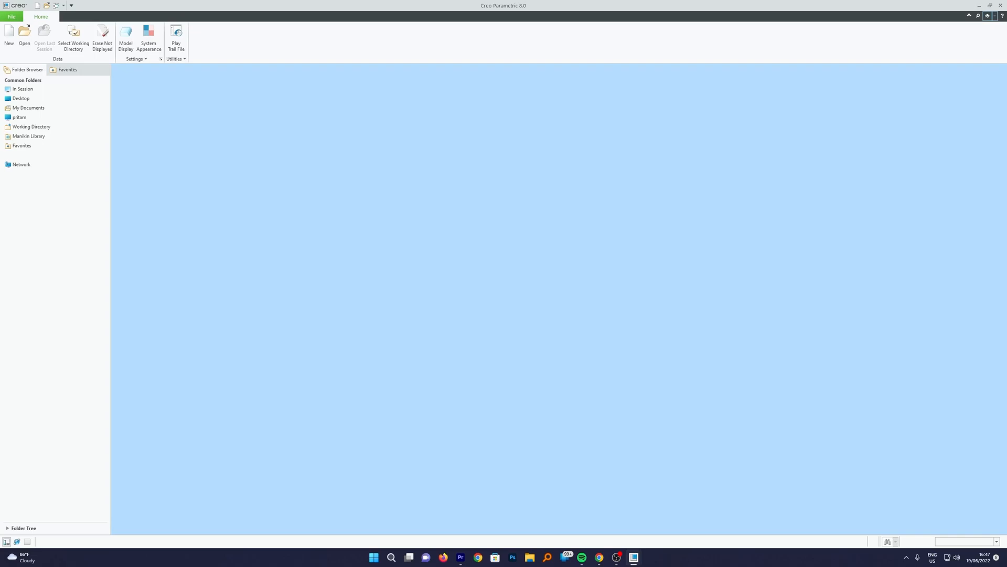
Step: Reopen the Options dialog via File > Options with the light blue scheme applied
click(11, 16)
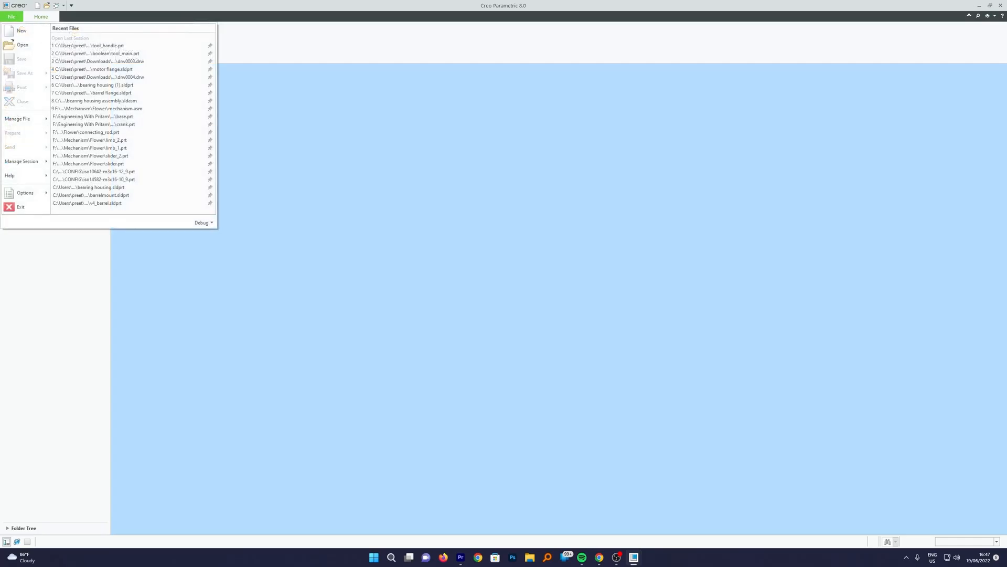
click(26, 193)
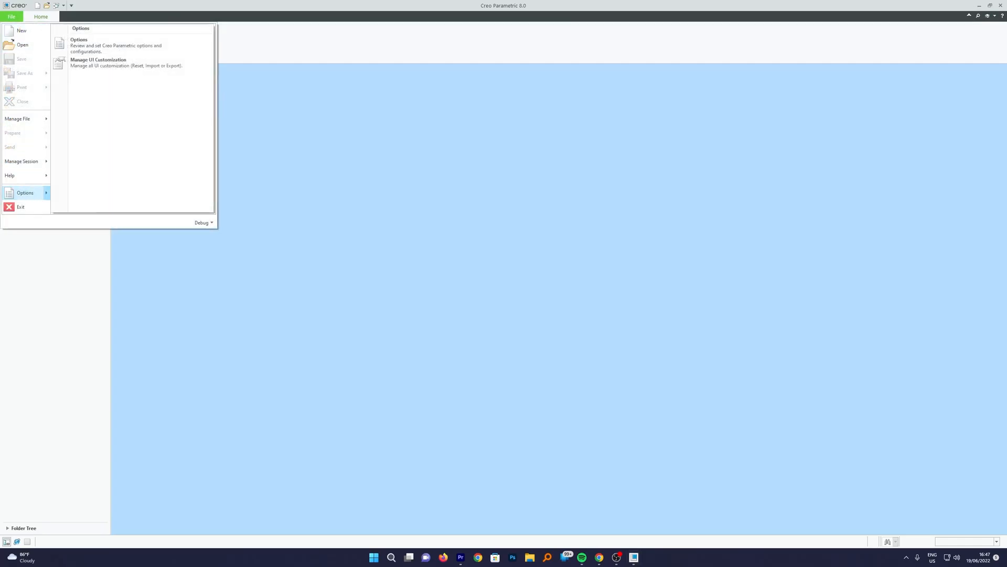
click(78, 41)
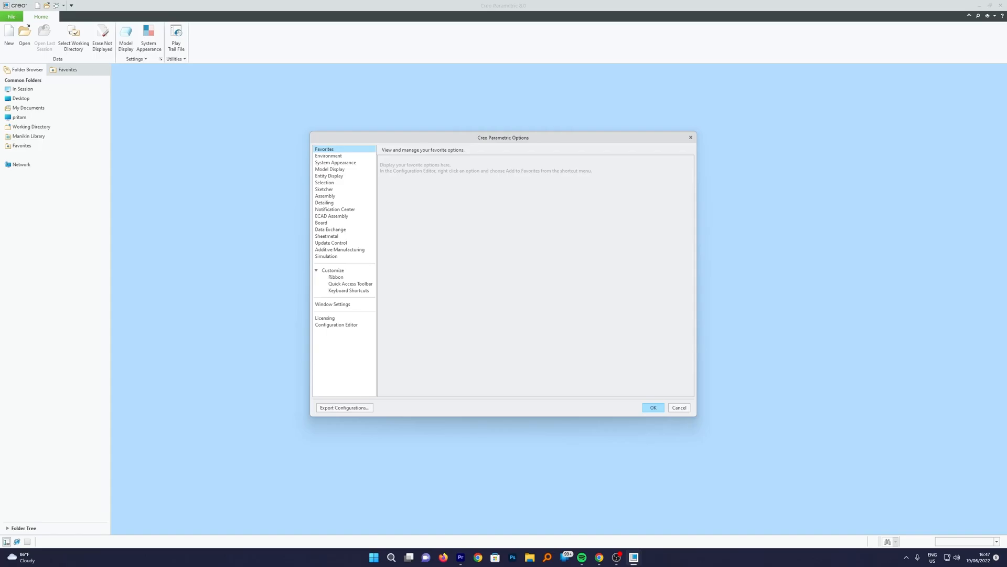
Step: Add a system_colors_file config option pointing to my_custom_color.scl on the Desktop
click(336, 324)
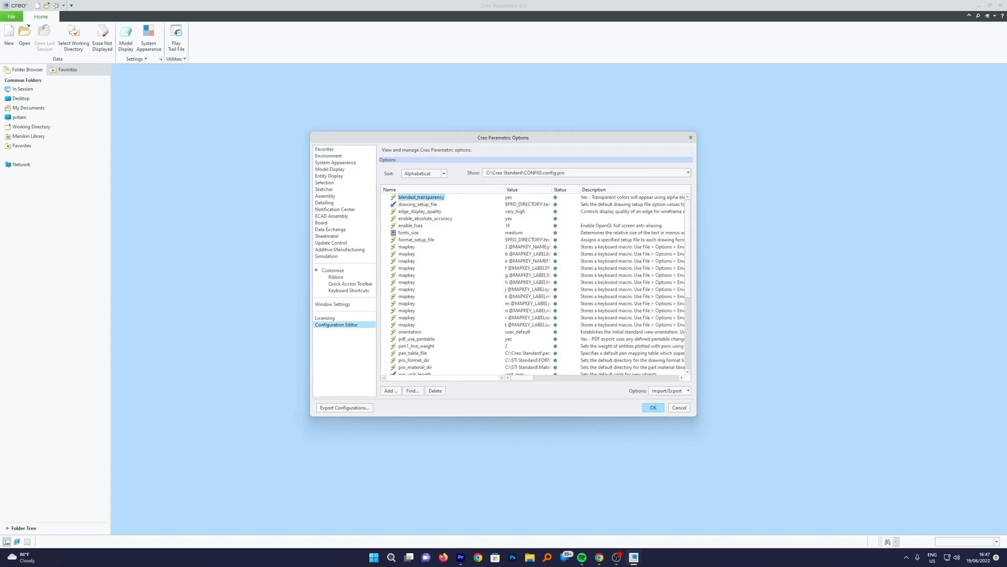
scroll(down, 3)
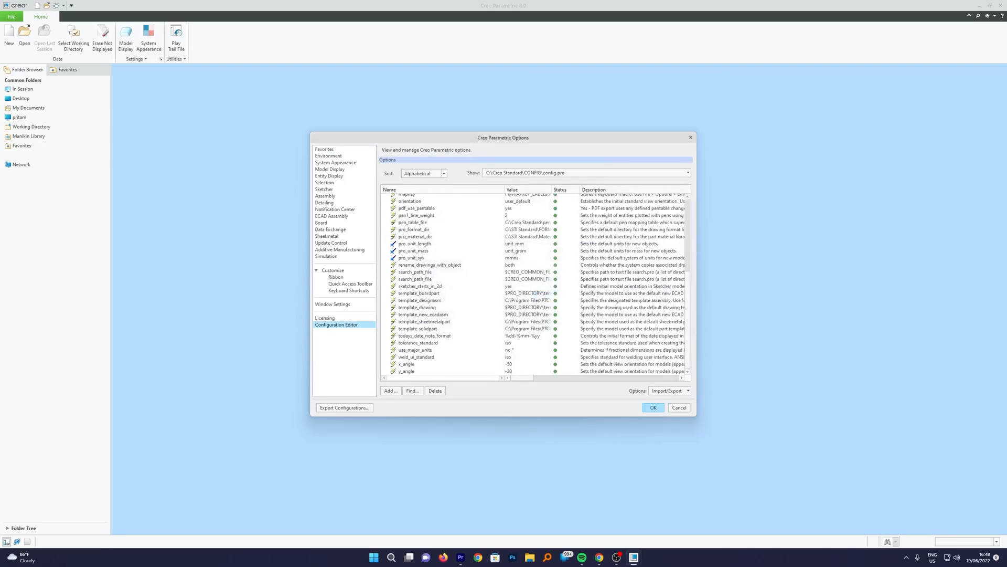
click(390, 391)
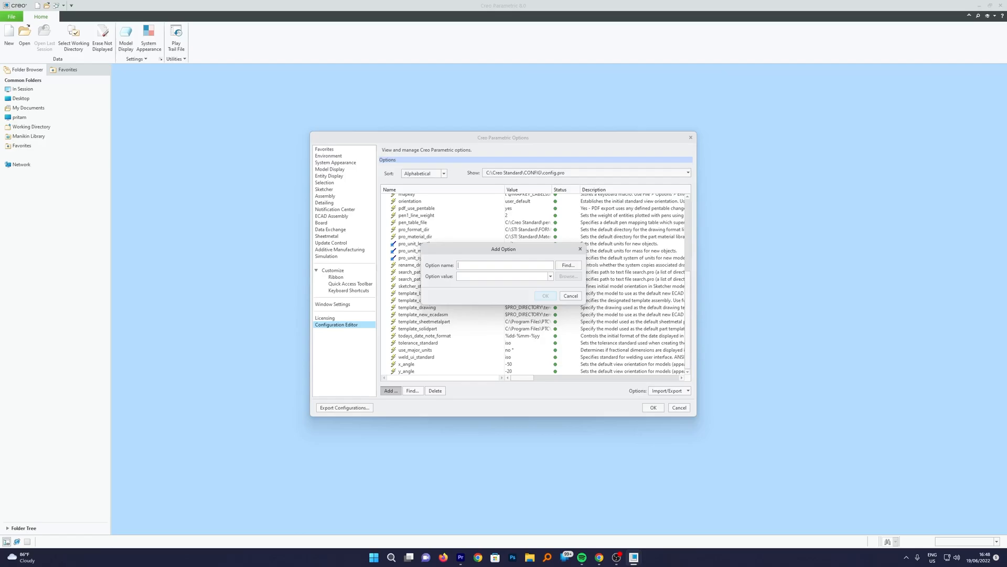
text(system_colors_file)
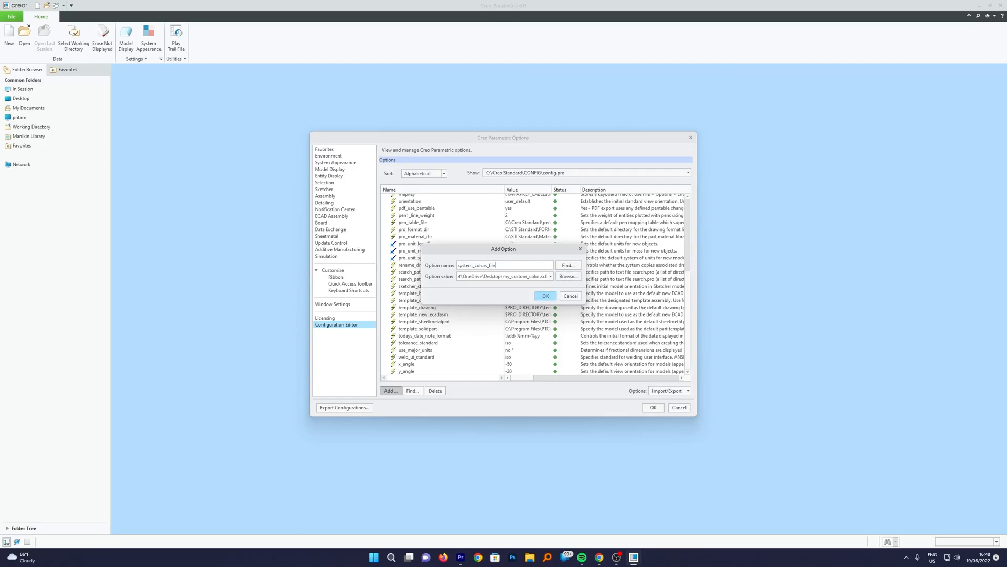
click(568, 276)
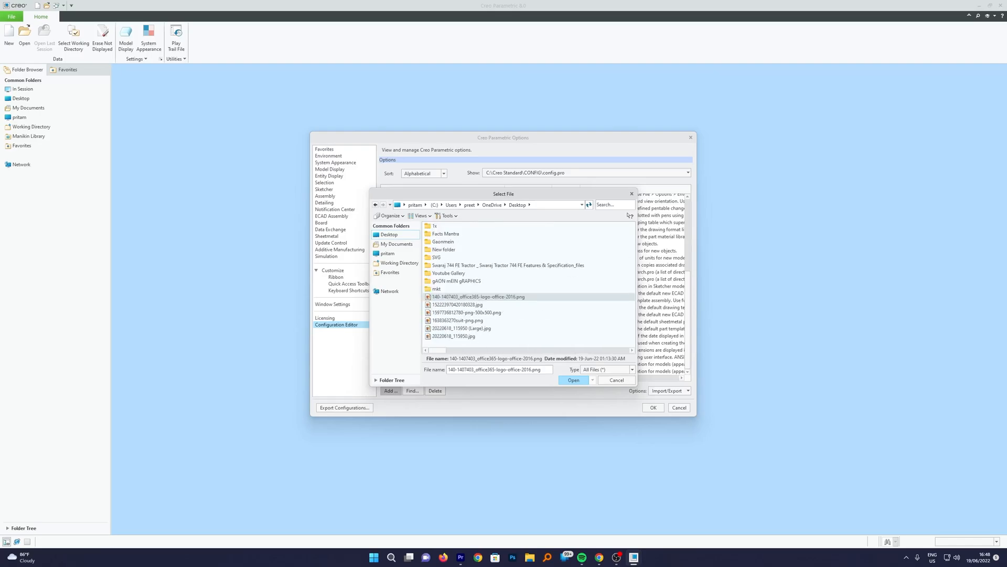
click(462, 328)
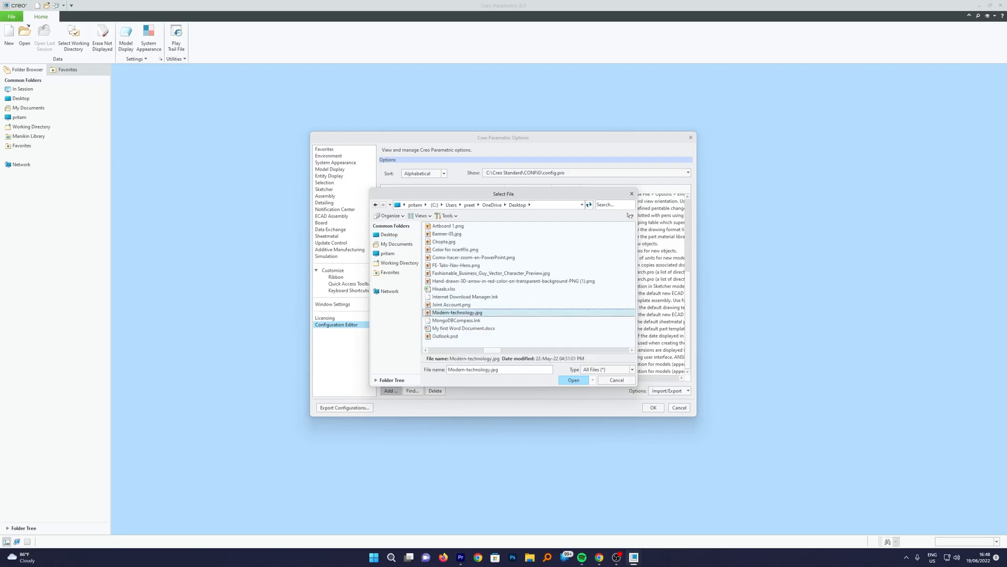
click(463, 328)
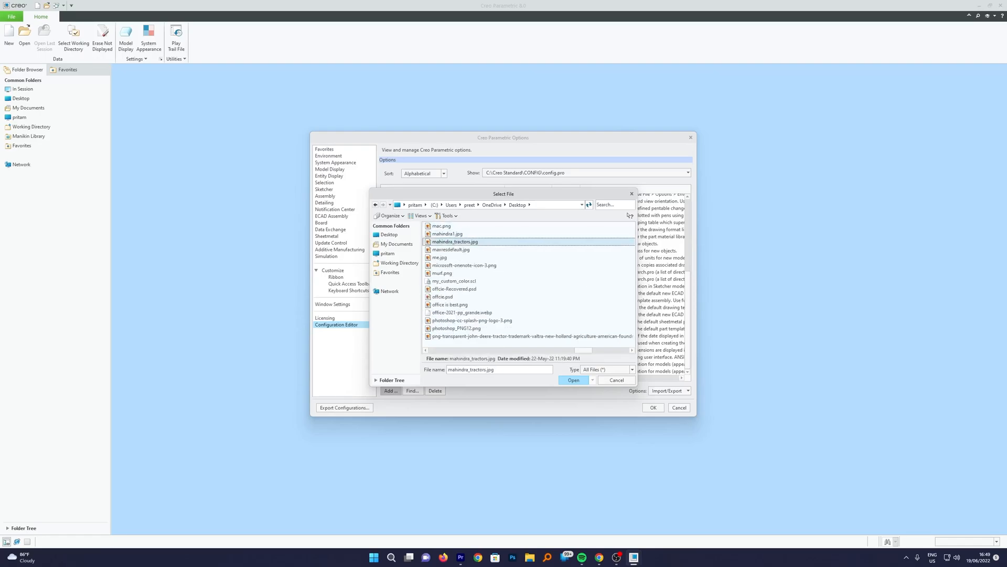
click(573, 379)
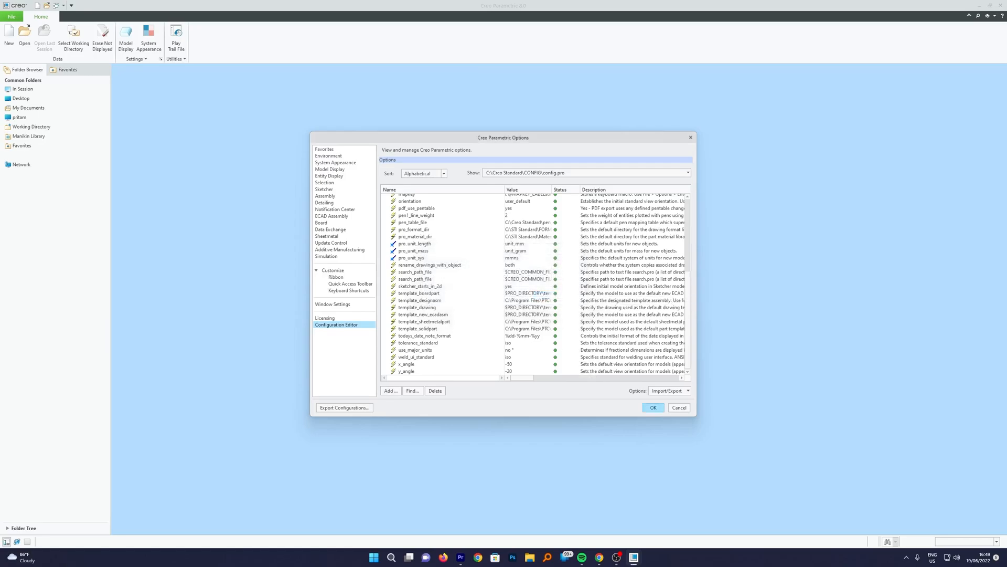
Step: Save config.pro to C:\Creo Standard\CONFIG, check the system_colors_file entry, and close Options
click(345, 407)
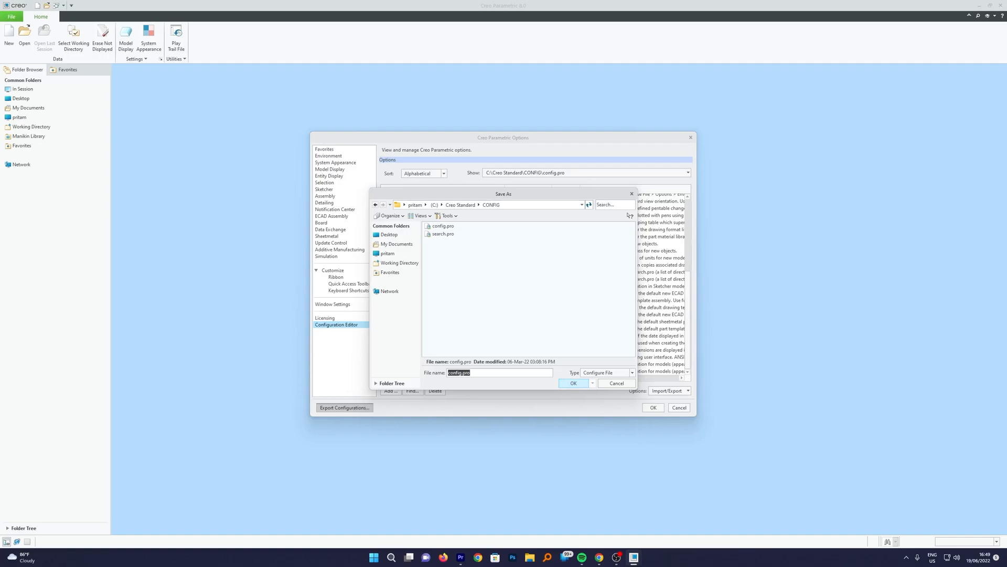
click(573, 383)
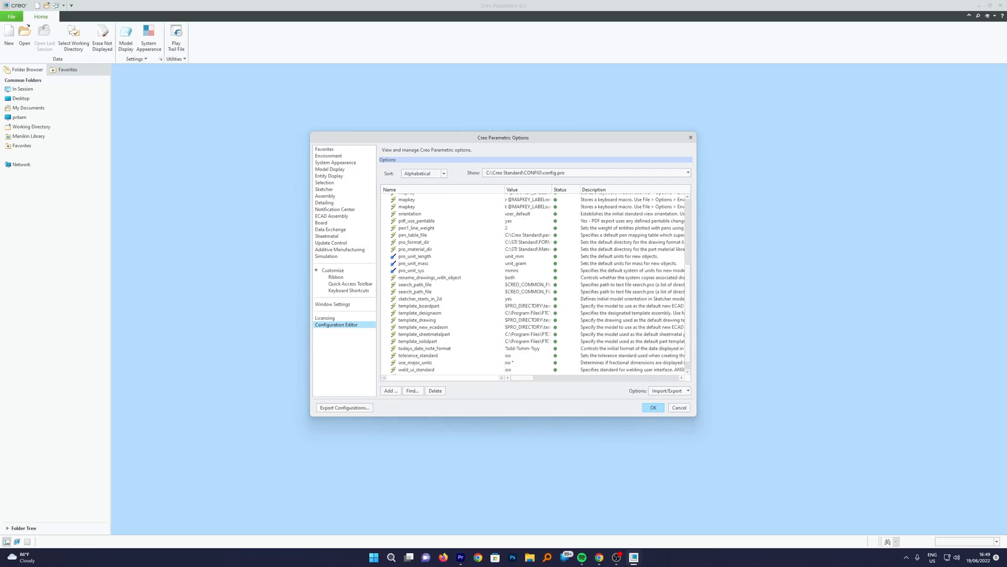
scroll(down, 3)
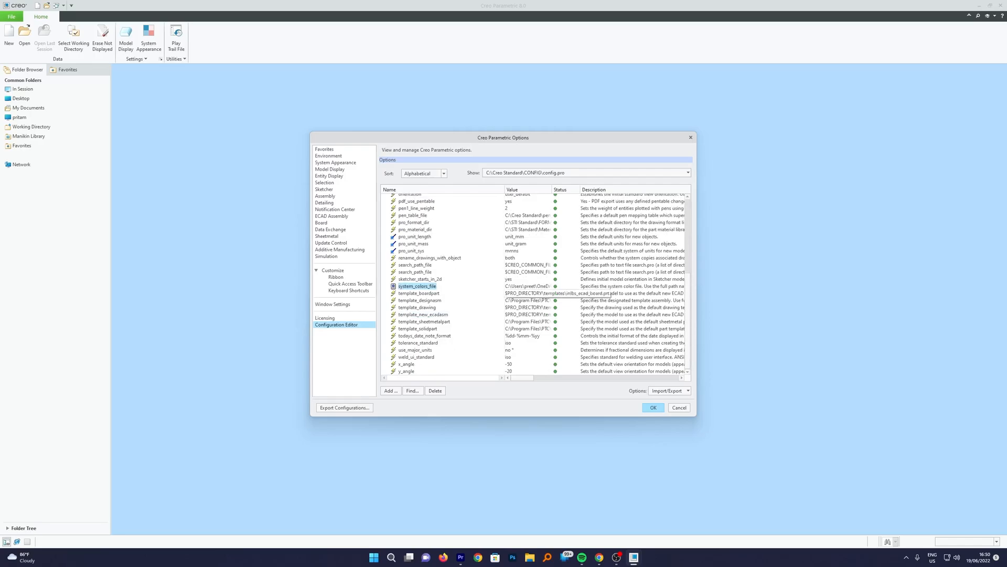
click(653, 407)
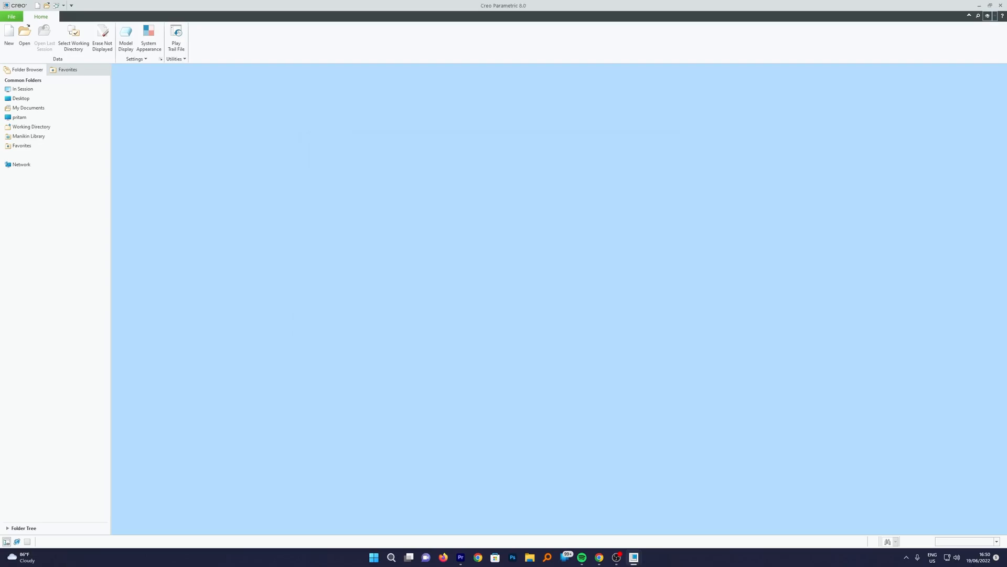
Step: Exit and relaunch Creo Parametric, then show the Desktop folder in File Explorer
click(11, 17)
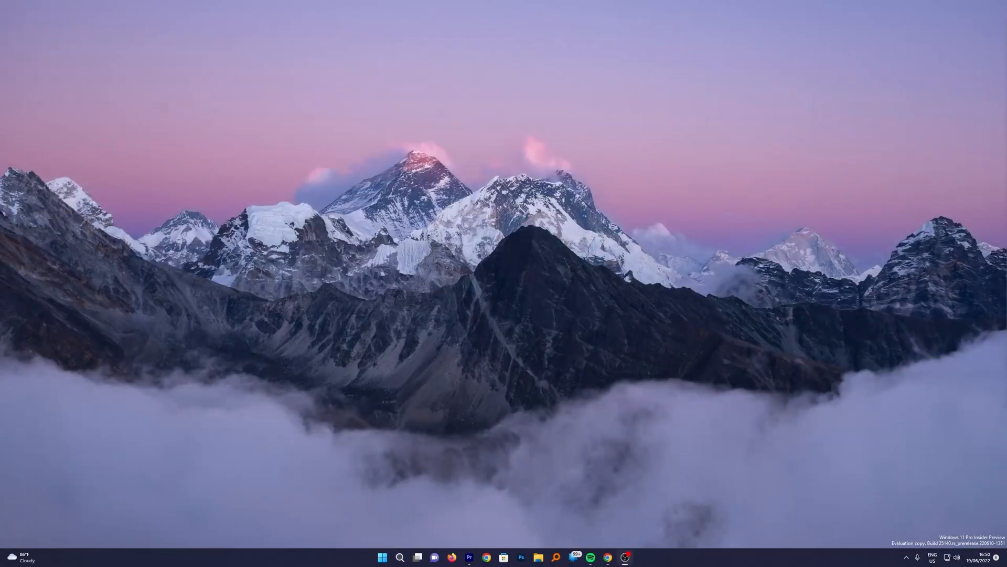
click(383, 557)
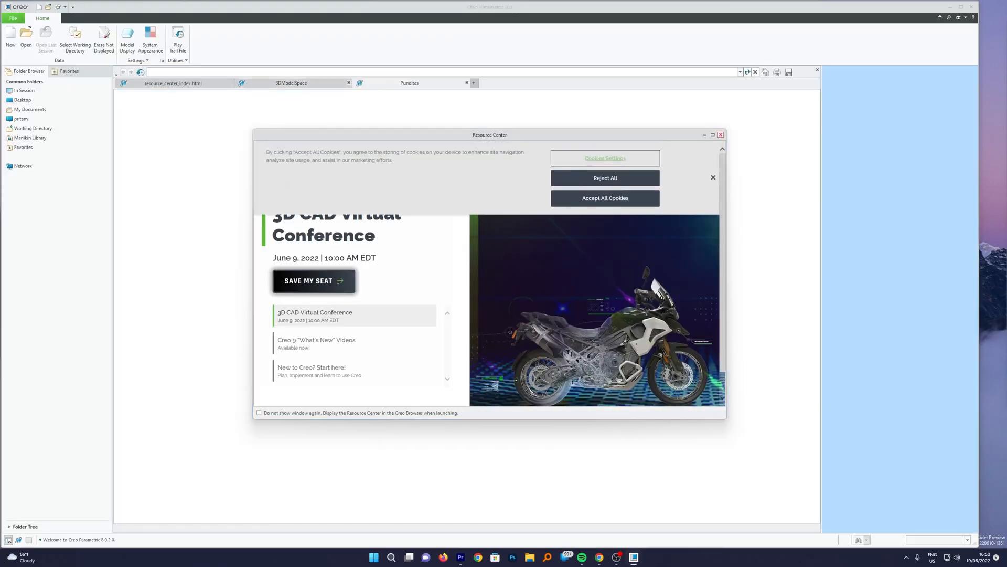
click(720, 135)
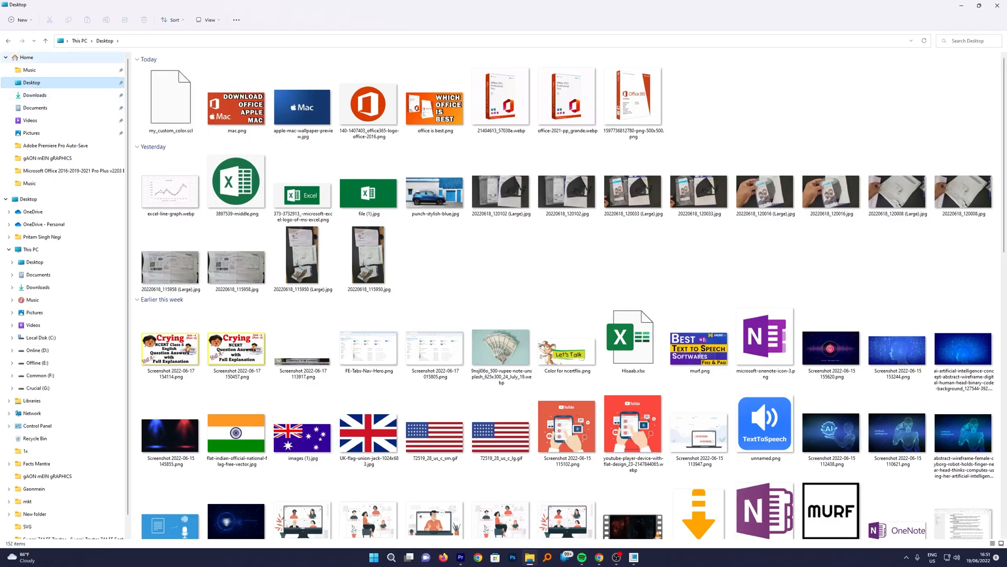
Step: Select my_custom_color.scl on the Desktop to view its 1.21 KB details
click(170, 99)
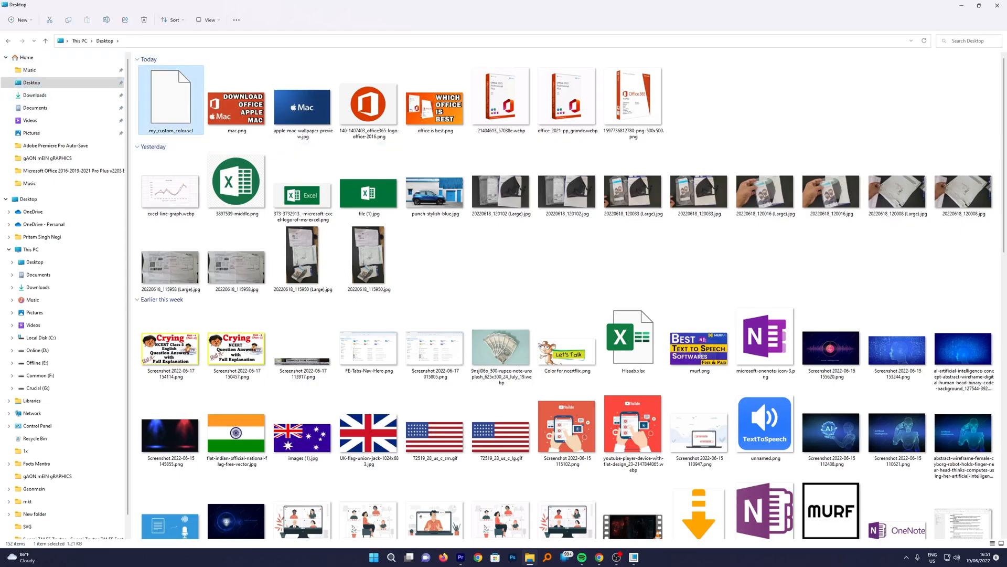
mouse_move(170, 100)
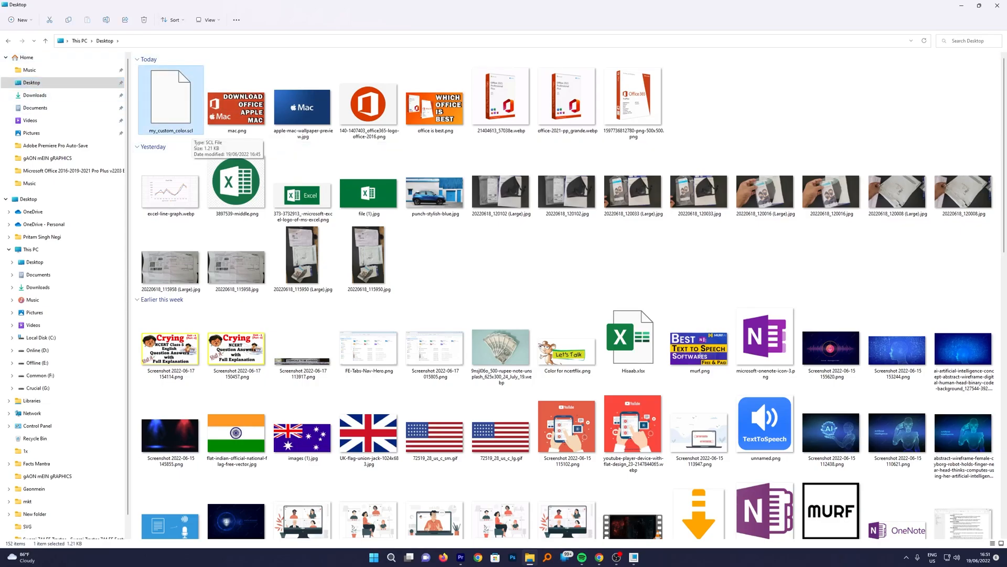